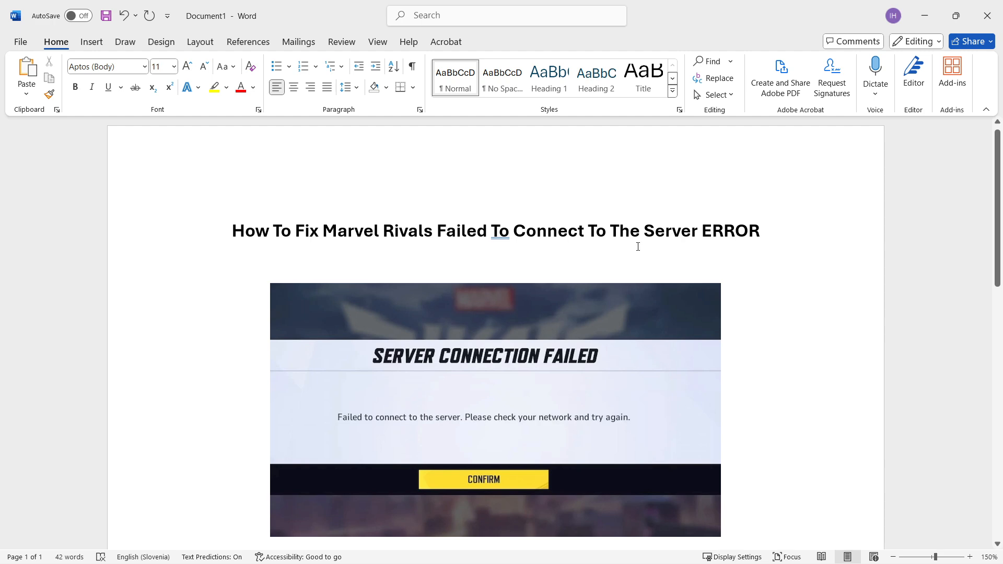
# Step: Search Windows for 'ethernet settings' to locate the Ethernet settings page
pyautogui.scroll(-3)
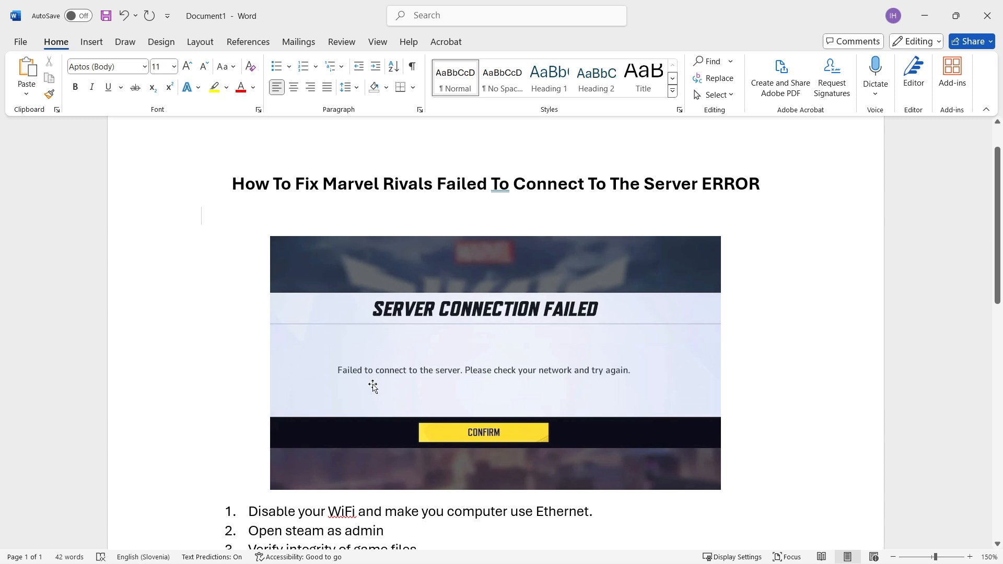
pyautogui.moveTo(533, 391)
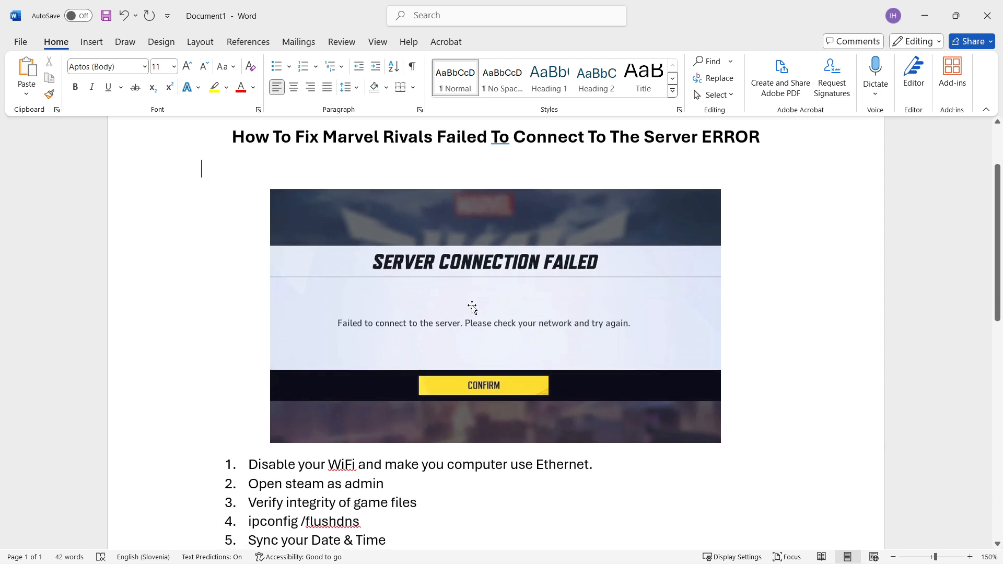
pyautogui.scroll(-3)
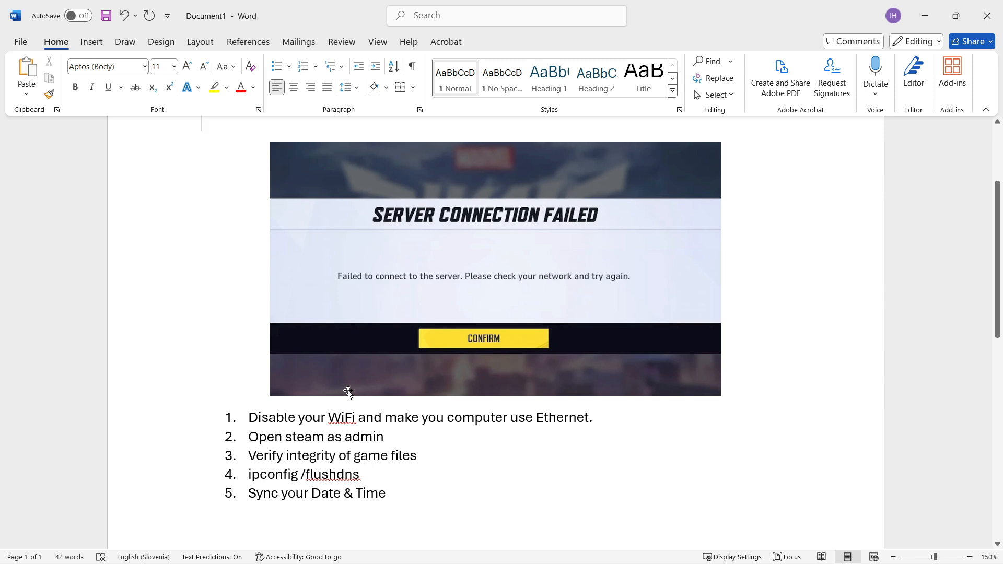
pyautogui.moveTo(460, 383)
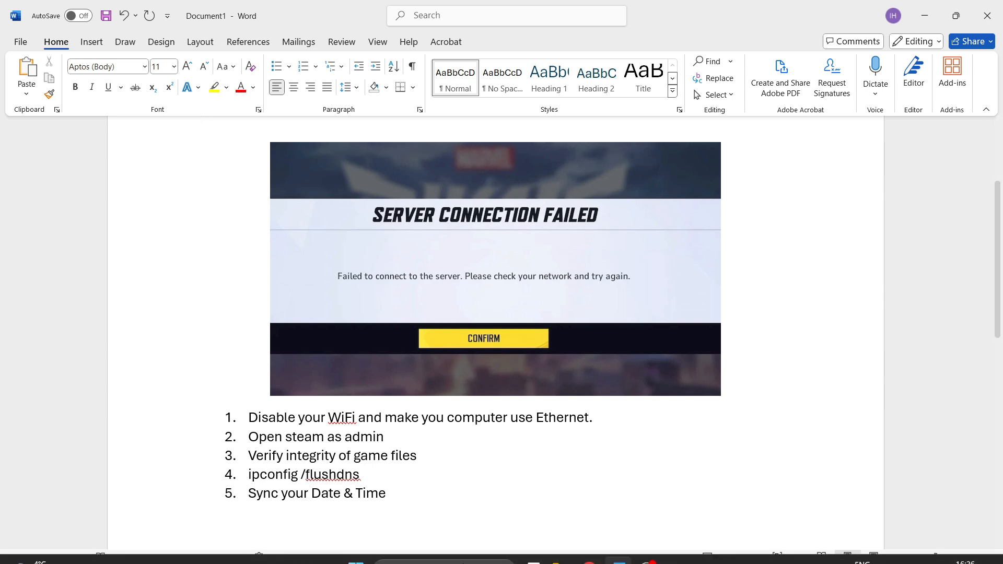
pyautogui.click(356, 548)
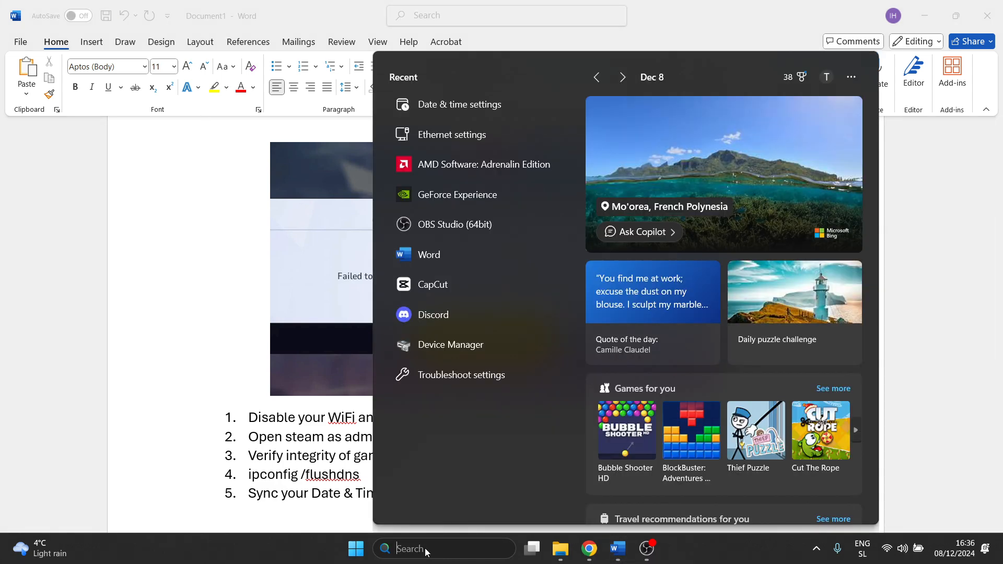
pyautogui.write('ethernet settings')
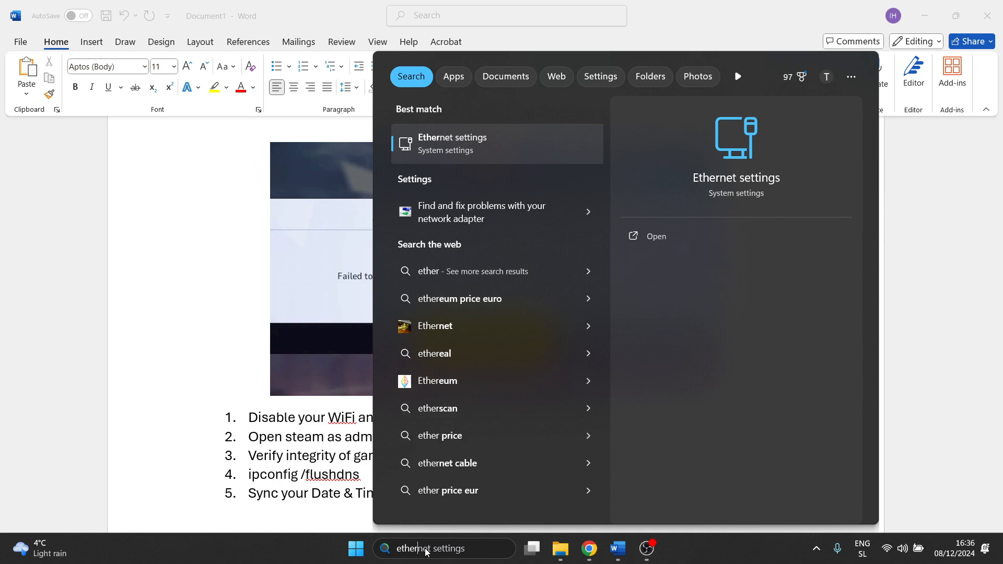
pyautogui.moveTo(523, 147)
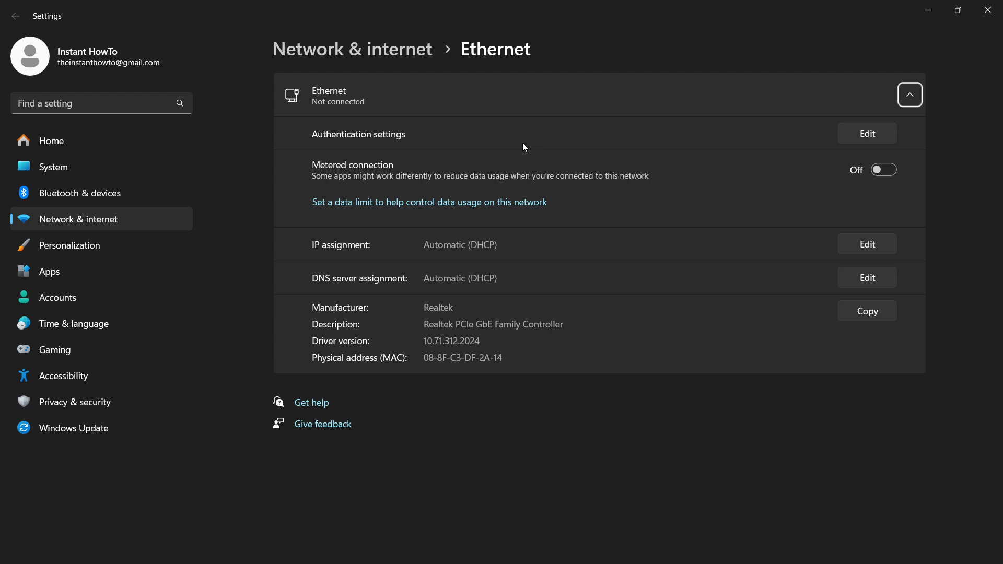
pyautogui.moveTo(517, 135)
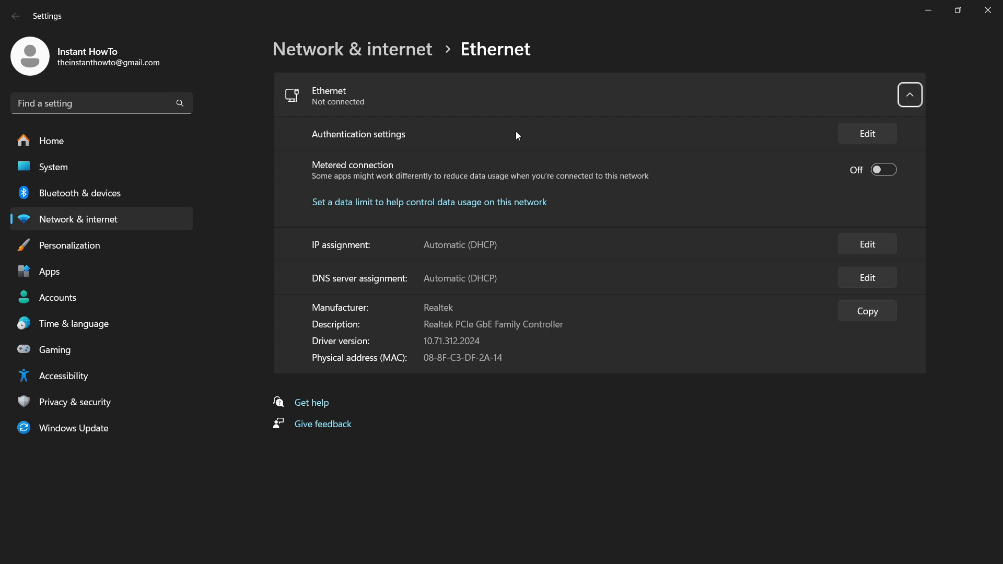
pyautogui.moveTo(868, 110)
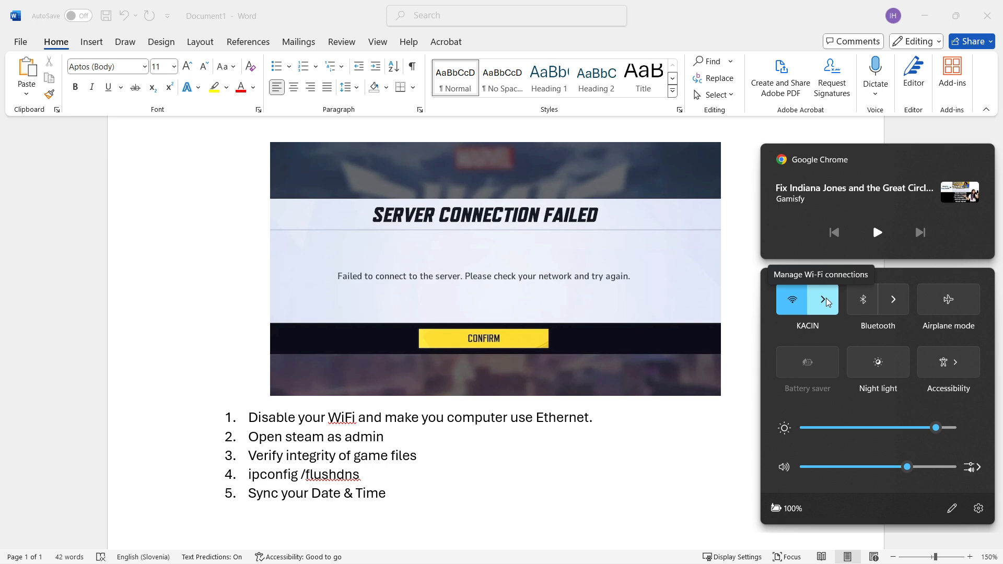
# Step: Switch Wi-Fi off from Quick Settings and return to the Word troubleshooting guide
pyautogui.click(893, 300)
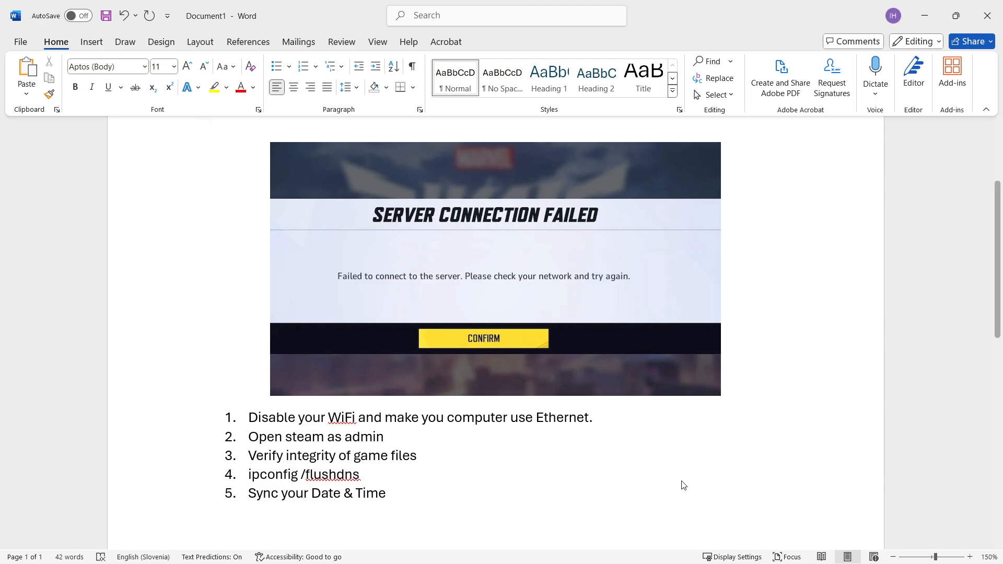
pyautogui.click(201, 123)
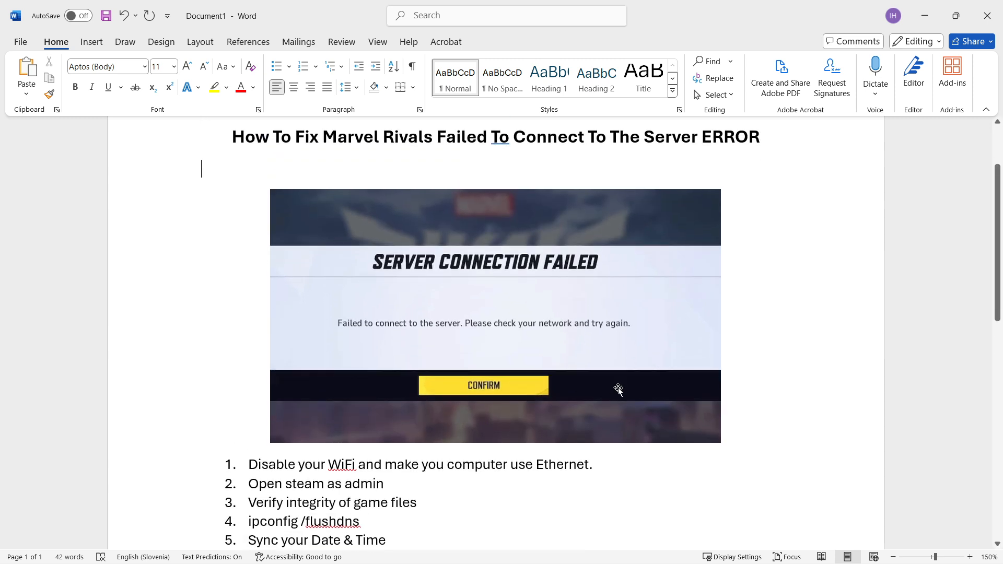
pyautogui.scroll(-3)
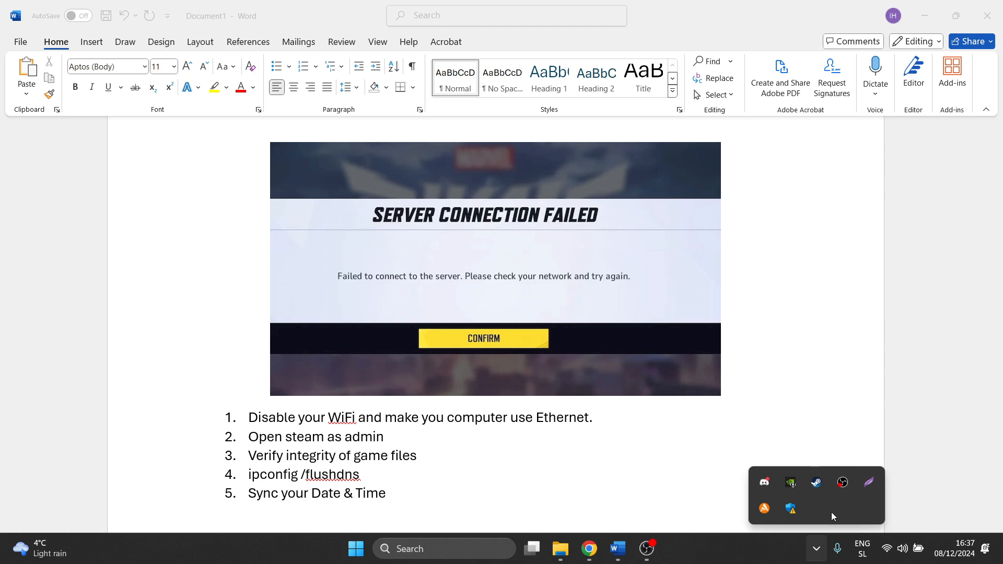
pyautogui.moveTo(817, 482)
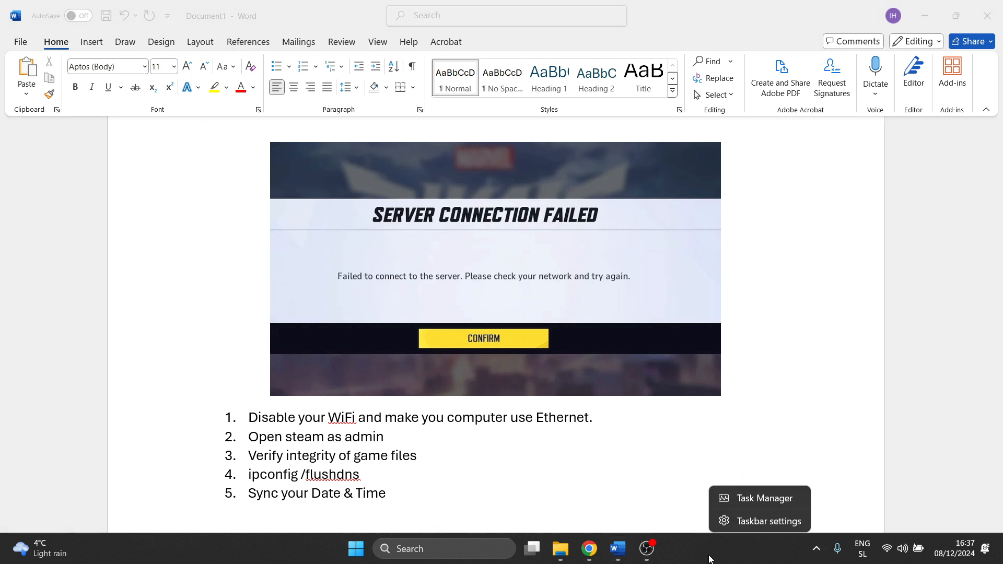
# Step: Filter Task Manager's processes by 'ste' to see Steam's processes, then close it
pyautogui.click(756, 498)
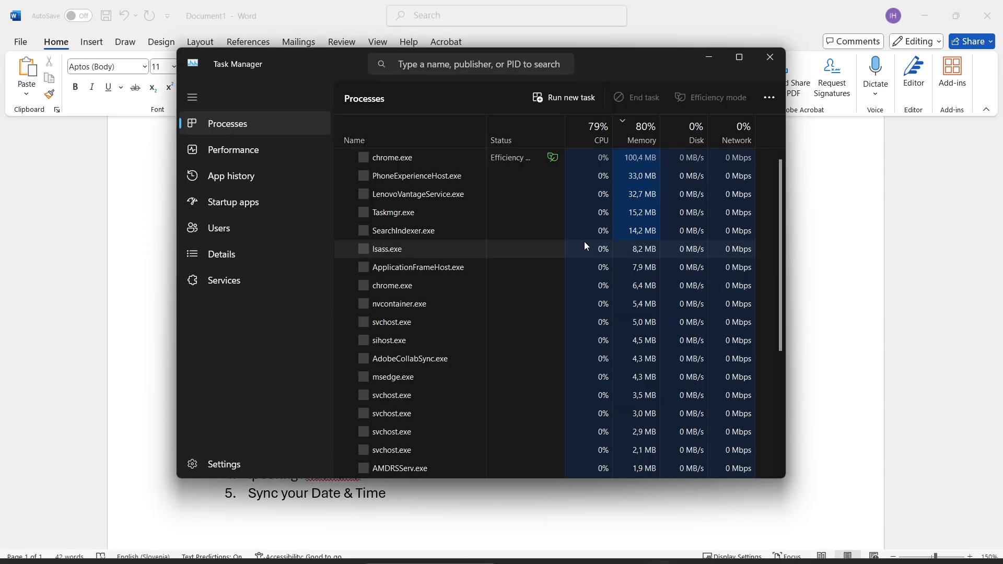
pyautogui.write('steam')
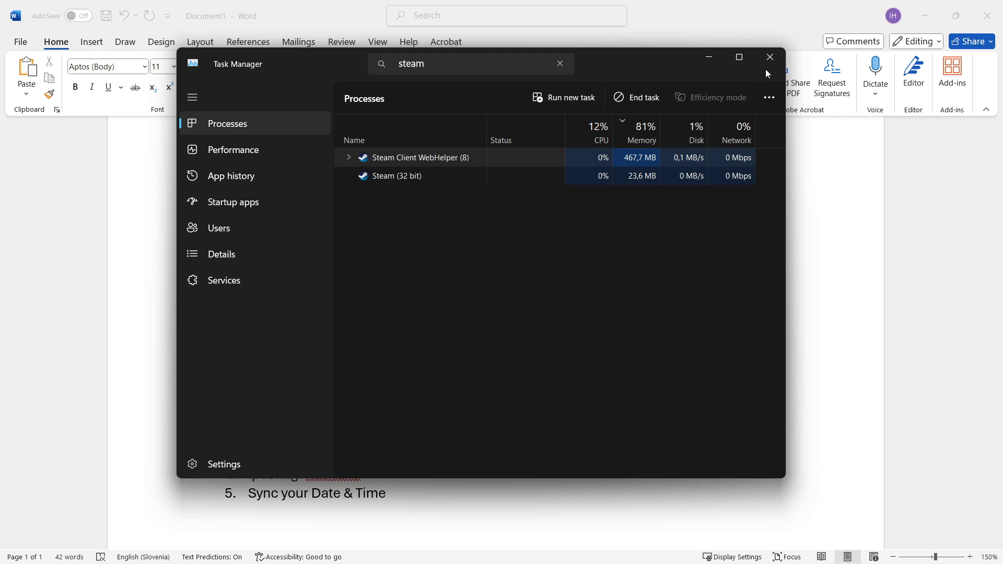
pyautogui.click(770, 56)
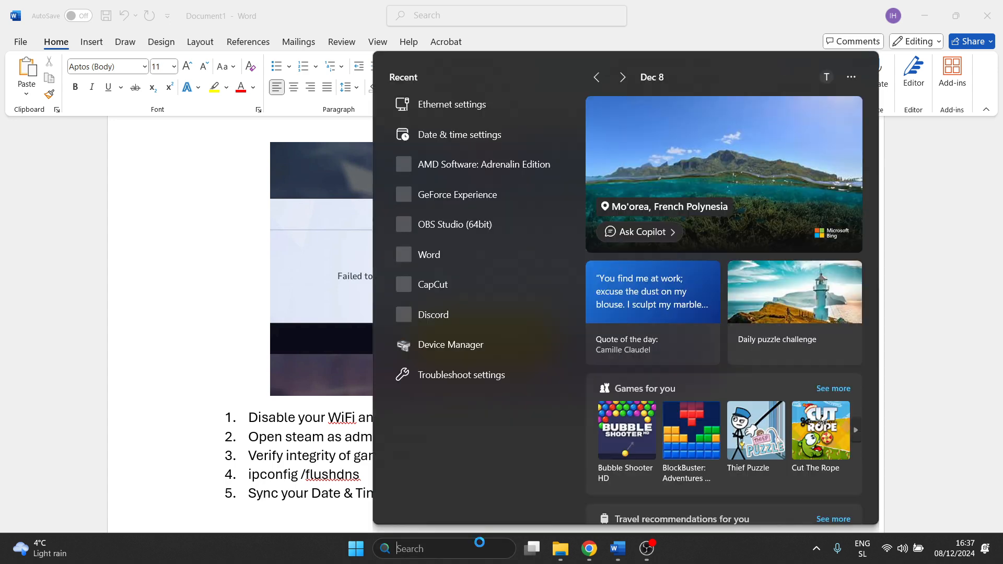
# Step: Find Steam through Windows search and relaunch it as administrator
pyautogui.write('steam')
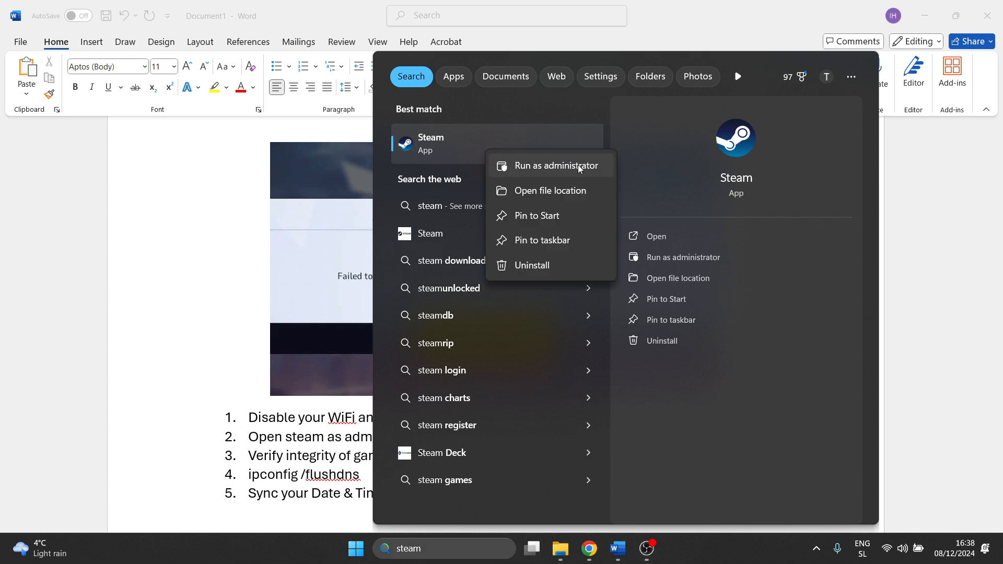
pyautogui.moveTo(578, 175)
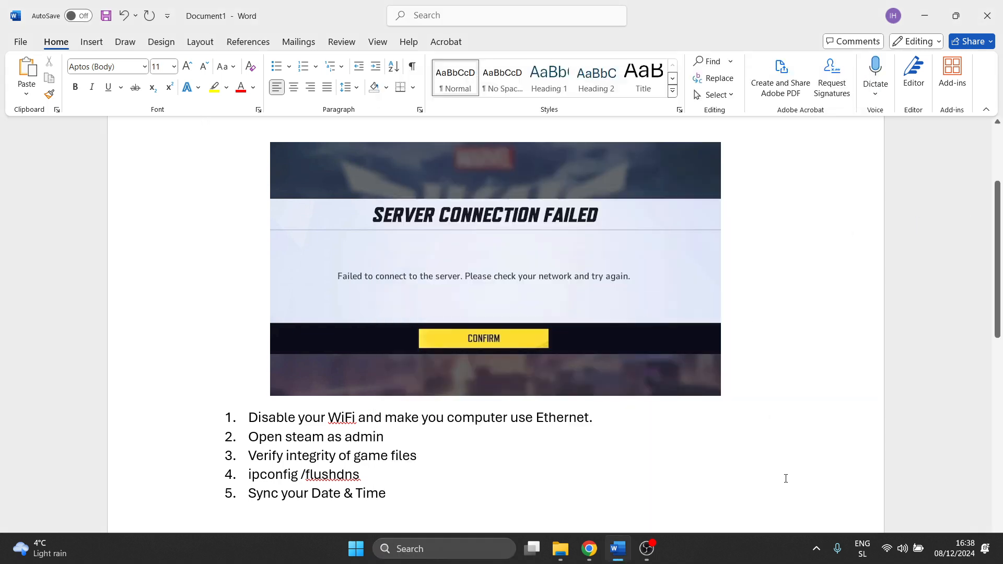
pyautogui.click(816, 548)
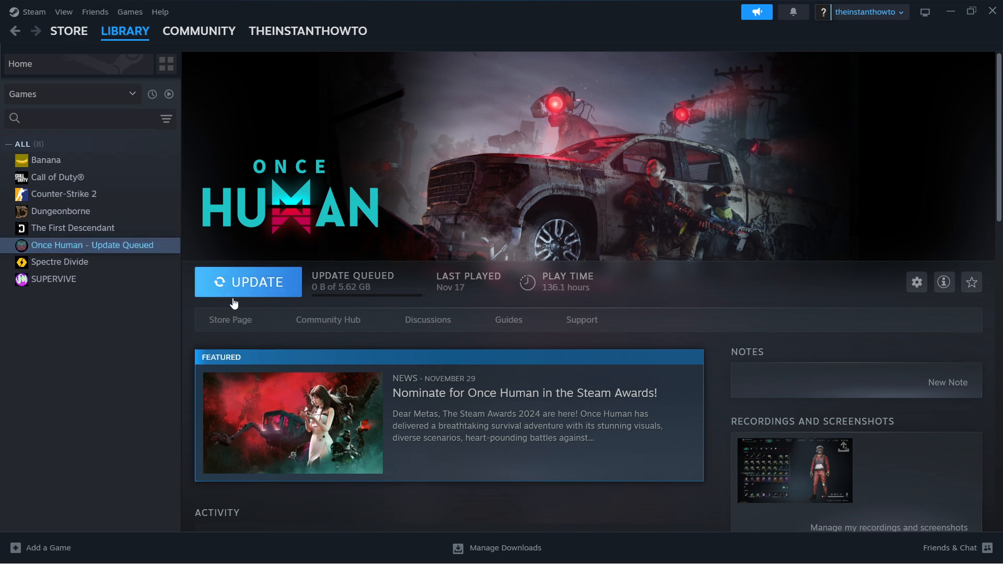
pyautogui.moveTo(254, 281)
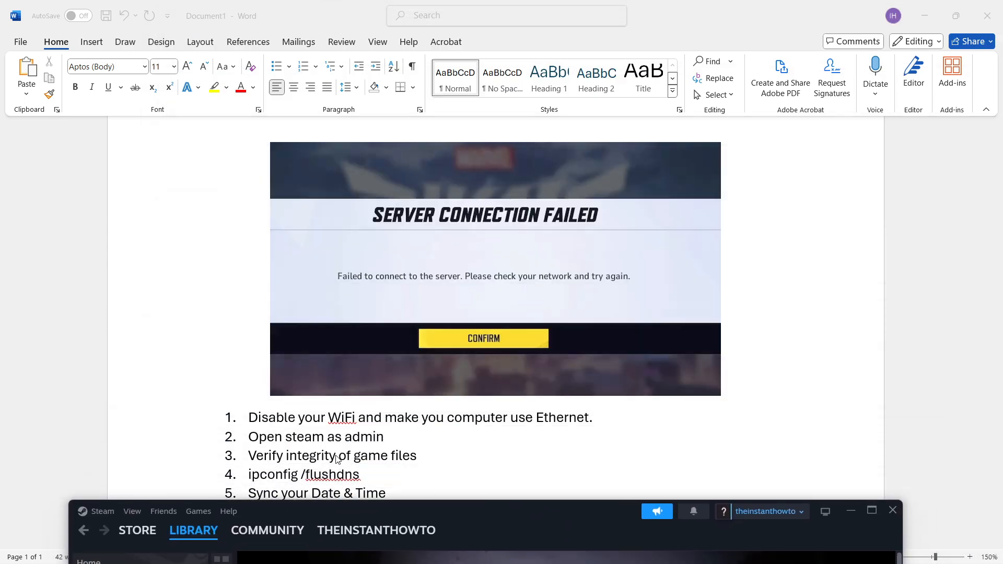
pyautogui.moveTo(469, 512)
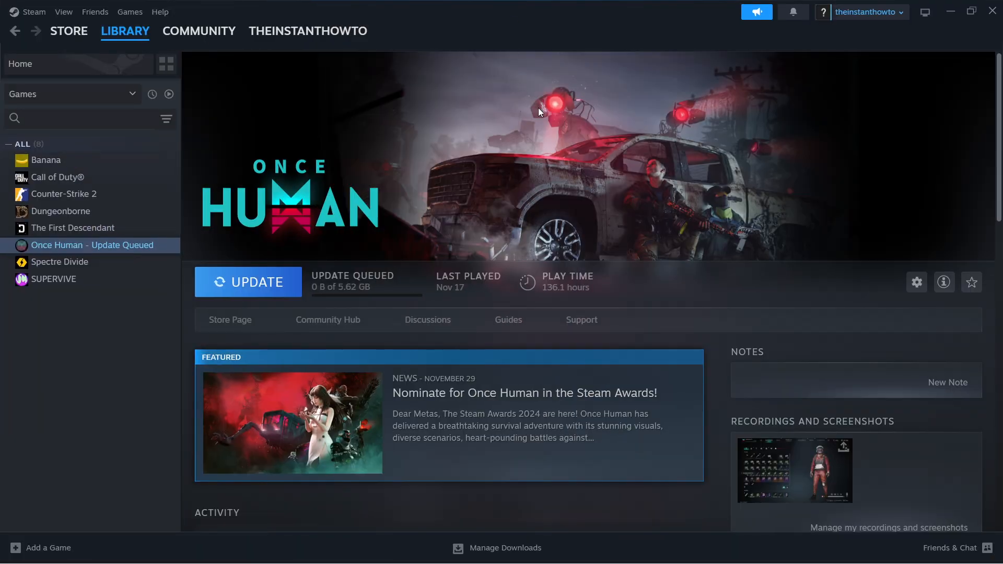
pyautogui.moveTo(507, 176)
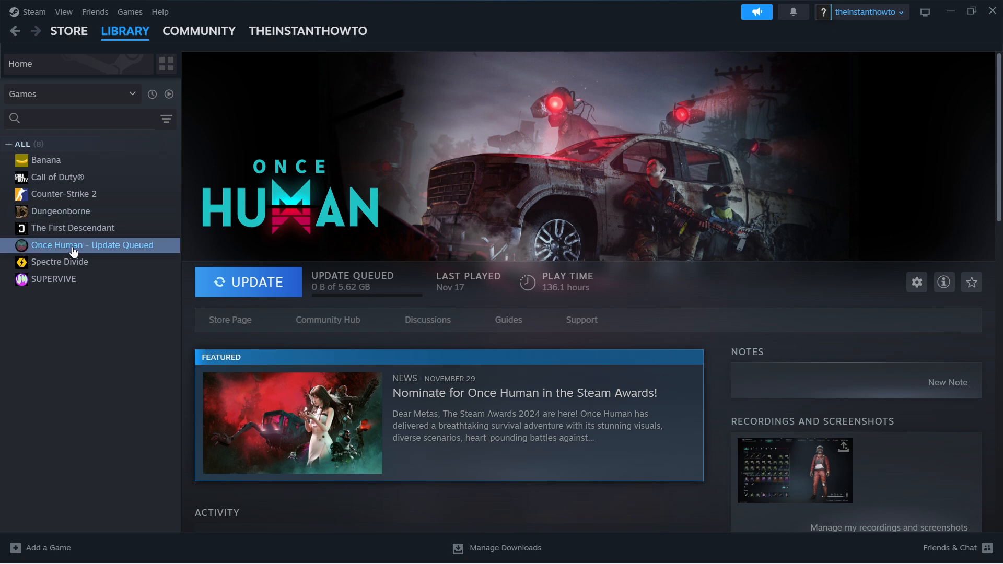
# Step: Show Once Human's properties on the Installed Files page for file verification
pyautogui.rightClick(92, 245)
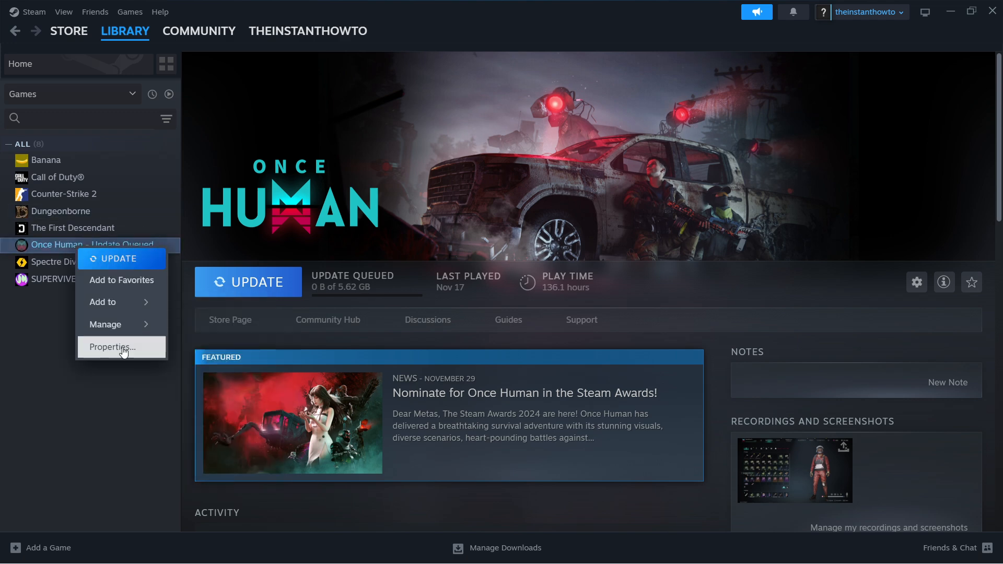
pyautogui.click(112, 347)
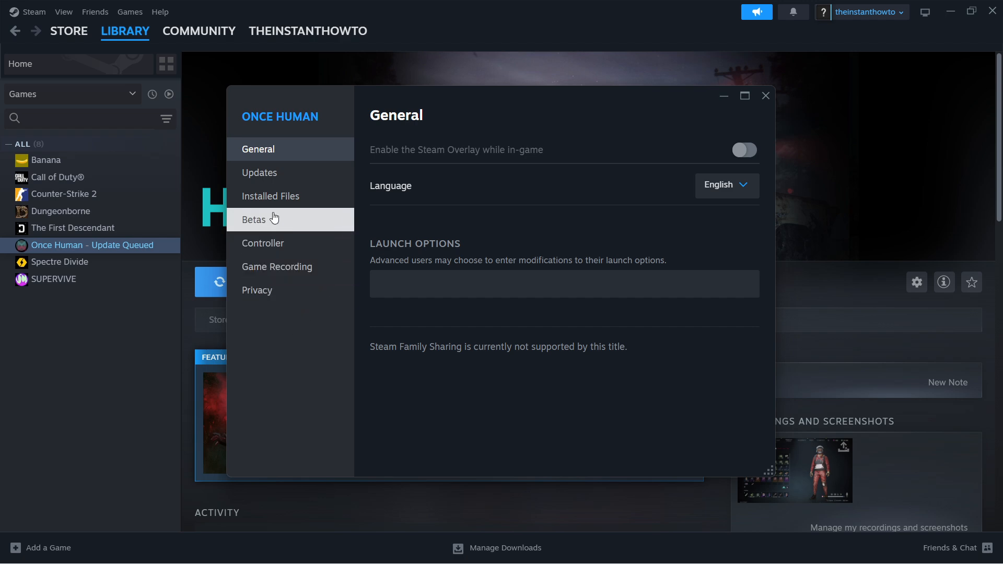
pyautogui.click(269, 196)
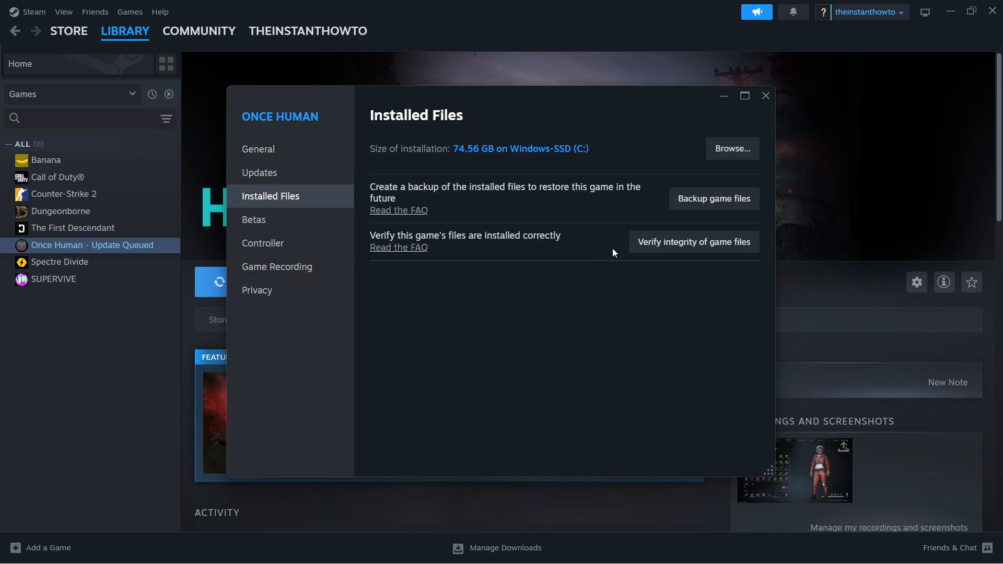
pyautogui.moveTo(694, 241)
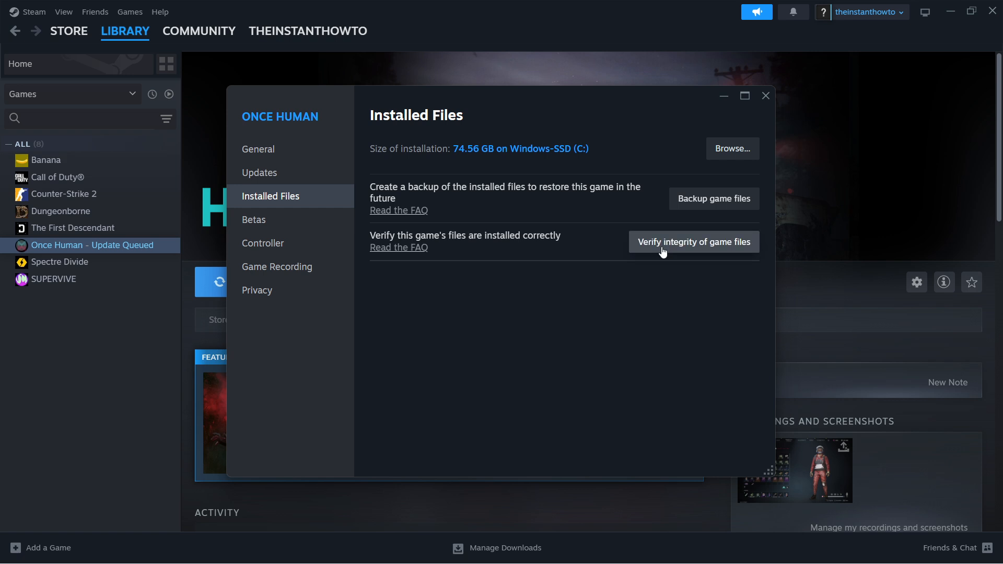
pyautogui.moveTo(772, 170)
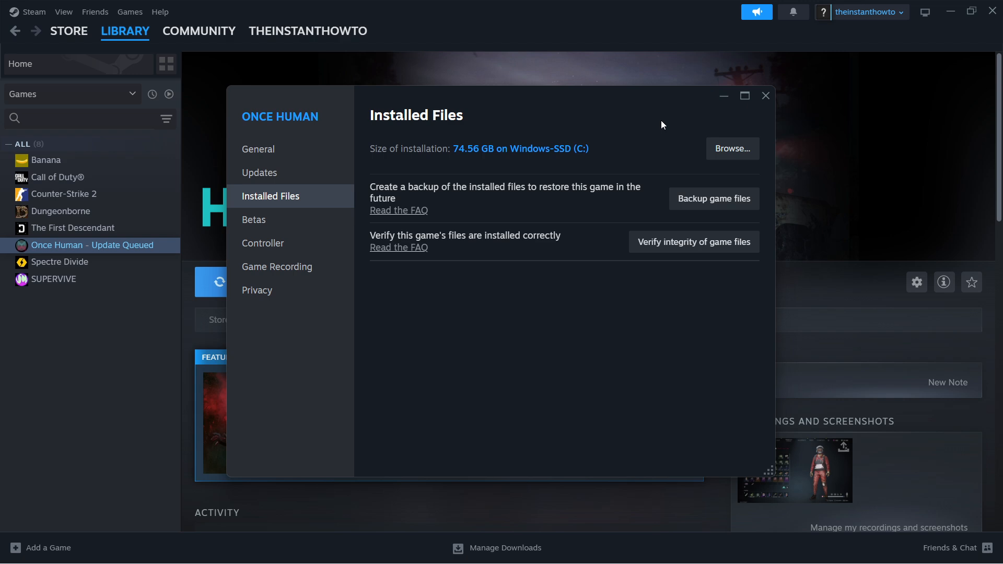
pyautogui.moveTo(712, 110)
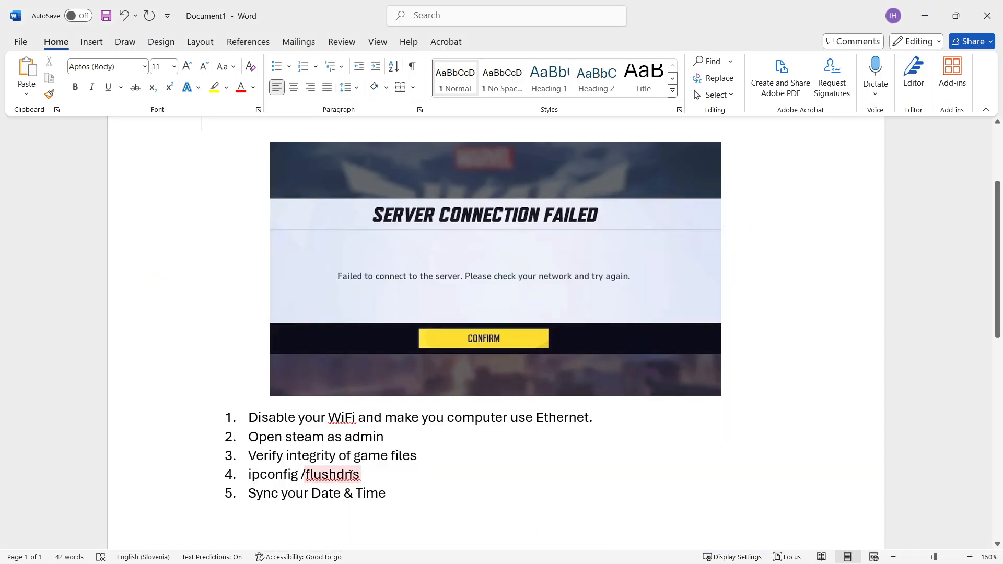
# Step: Mark the flushdns step in the guide and launch Command Prompt via a 'cmd' search
pyautogui.click(256, 474)
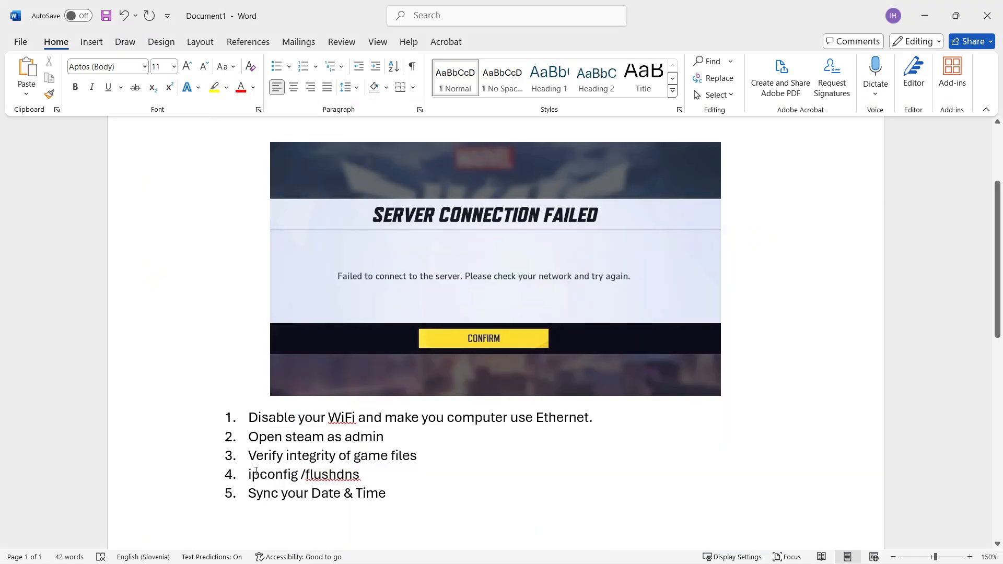
pyautogui.click(340, 549)
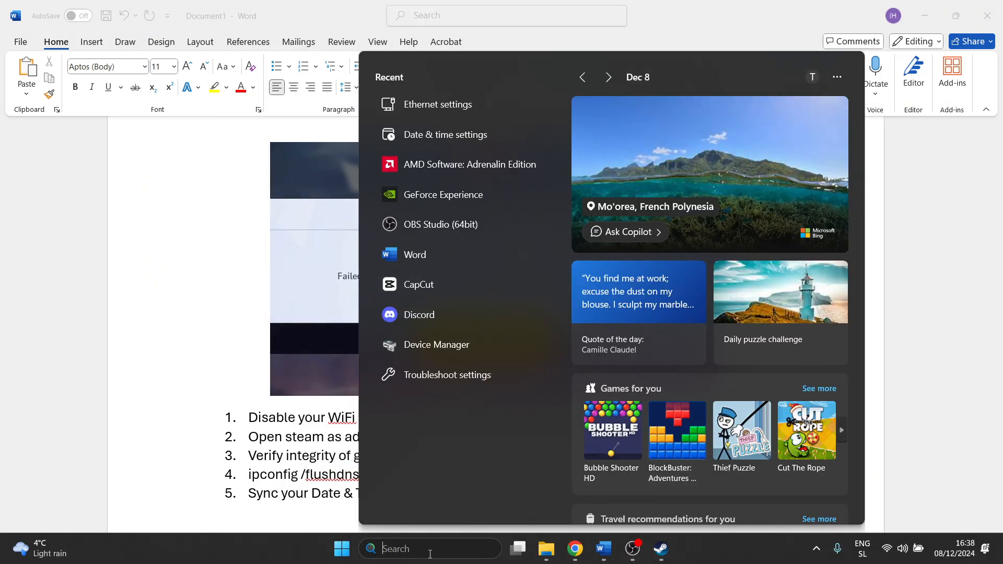
pyautogui.write('cmd')
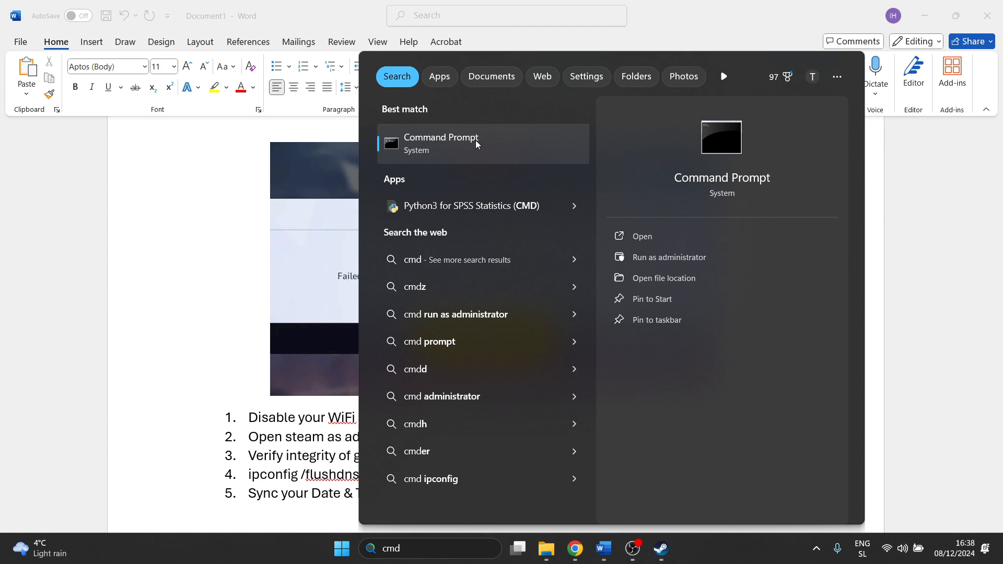
pyautogui.click(440, 139)
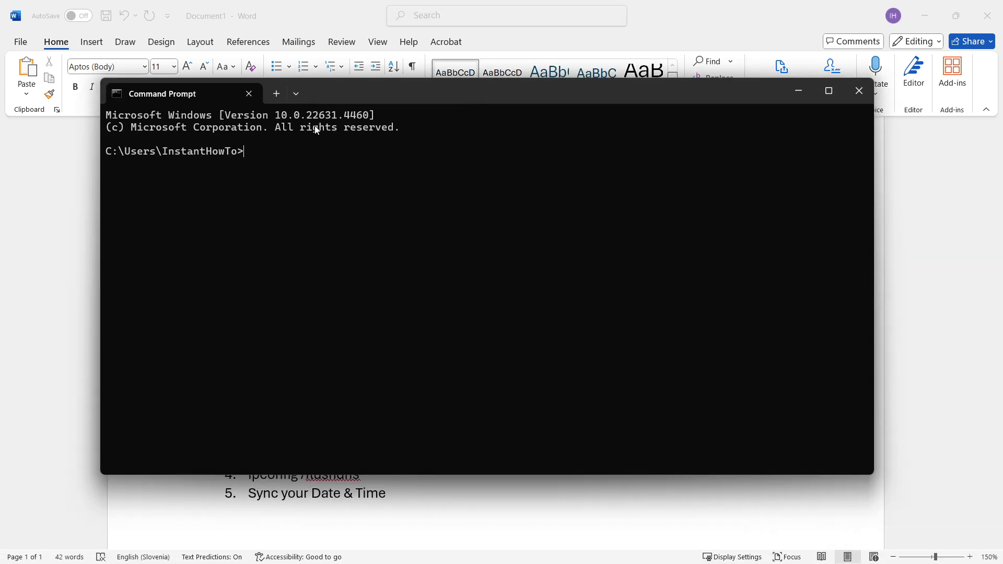
# Step: Run ipconfig /flushdns to clear the DNS resolver cache, then close the window
pyautogui.write('ipconfig')
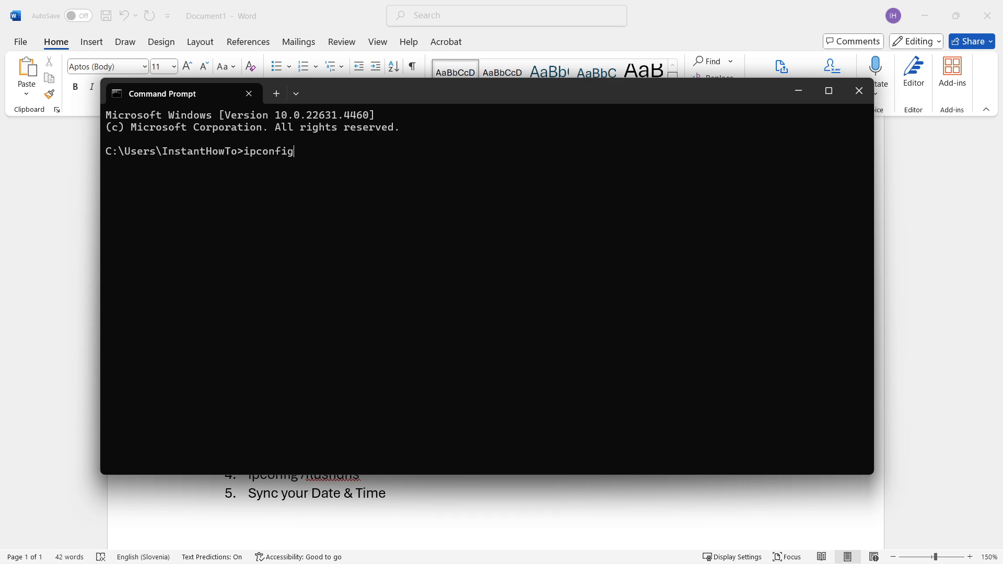
pyautogui.write('/flush')
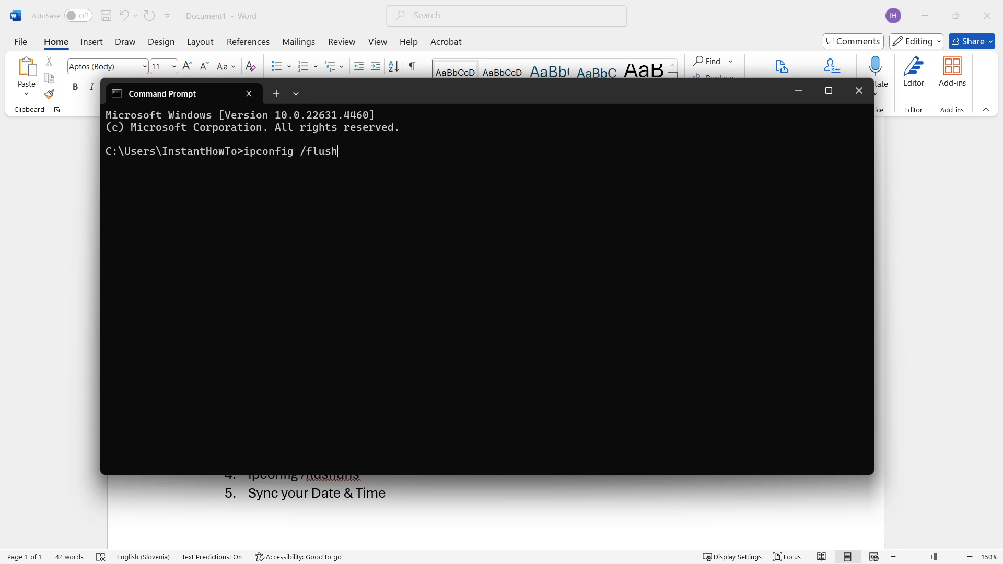
pyautogui.write('dns')
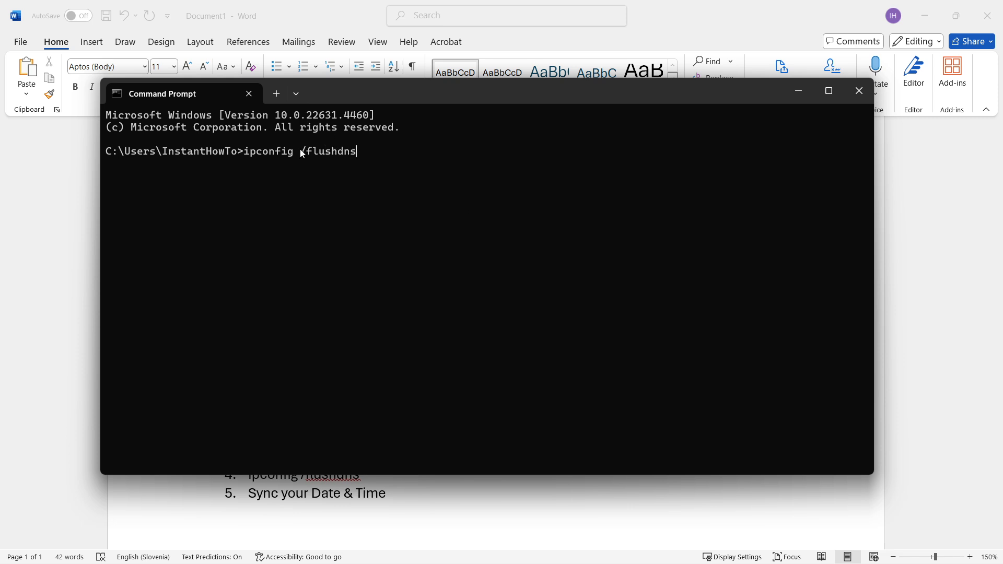
pyautogui.moveTo(285, 158)
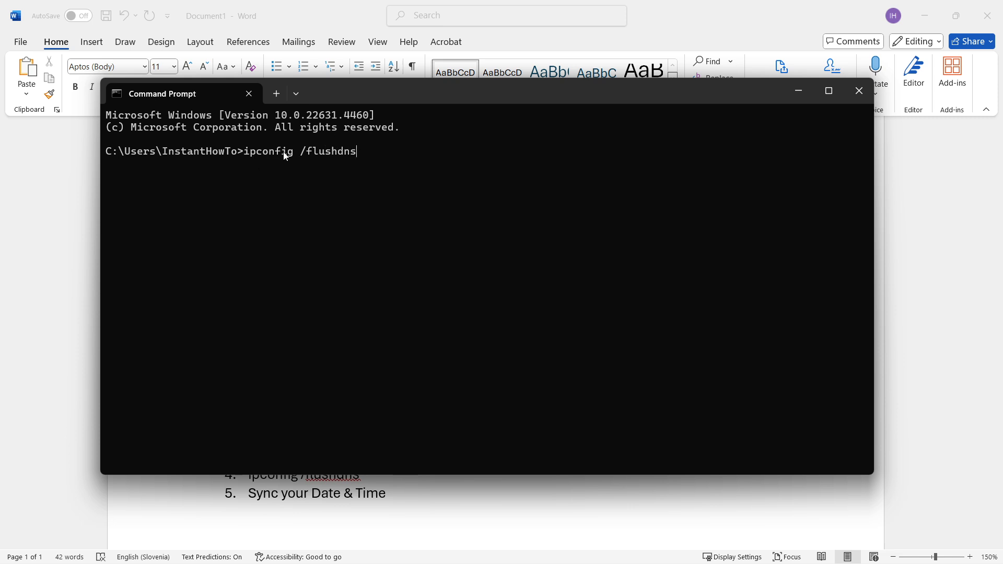
pyautogui.press('enter')
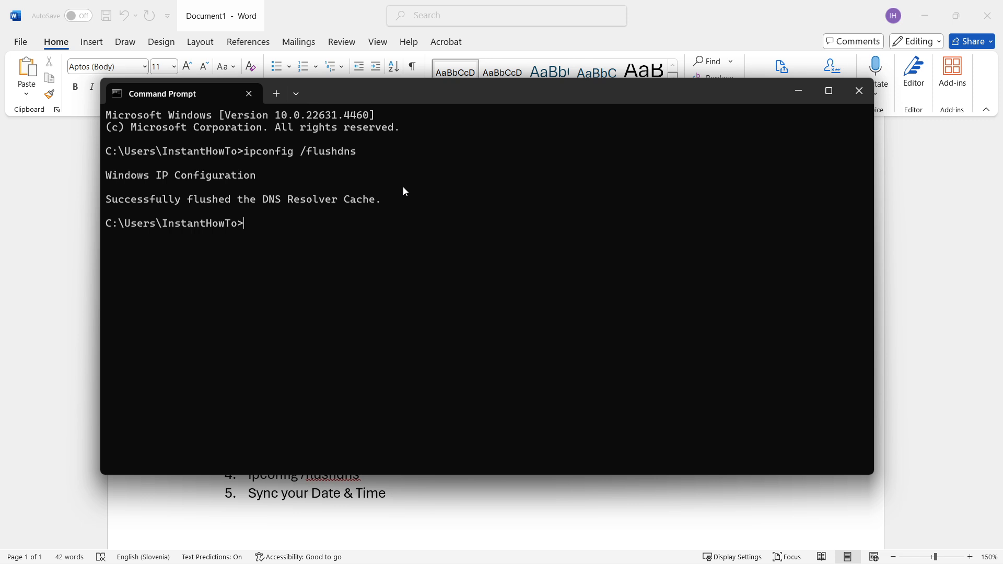
pyautogui.click(858, 90)
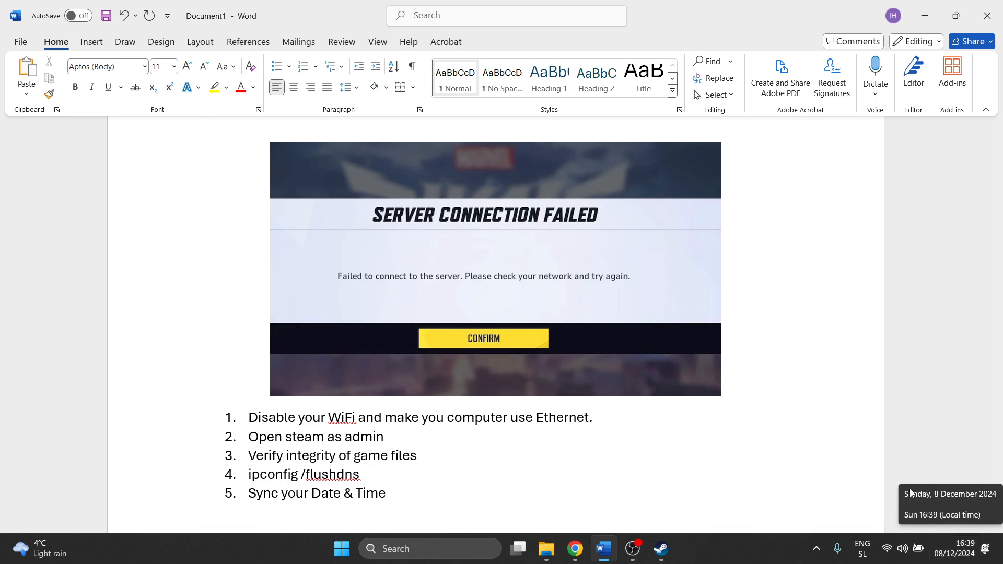
pyautogui.click(471, 479)
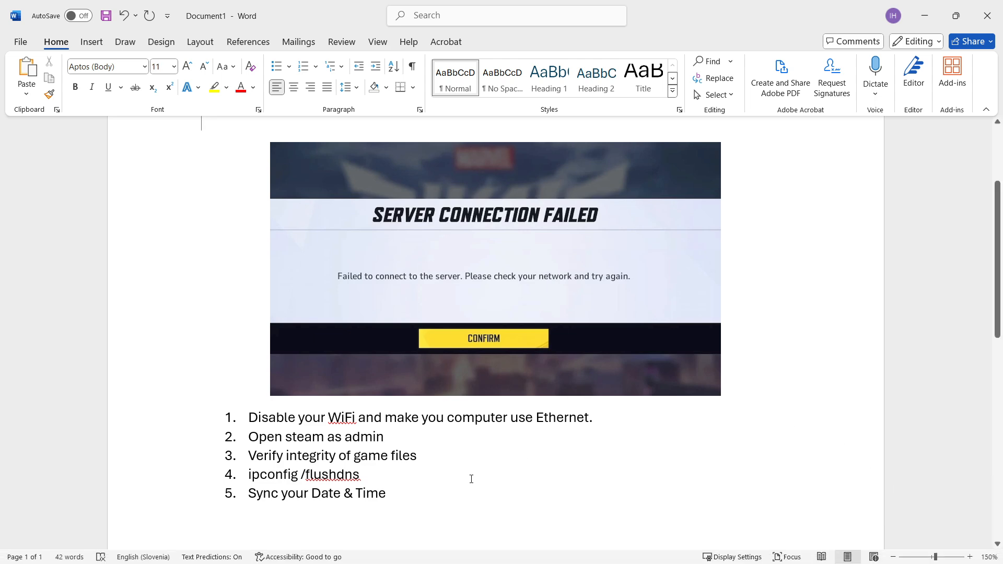
pyautogui.scroll(-3)
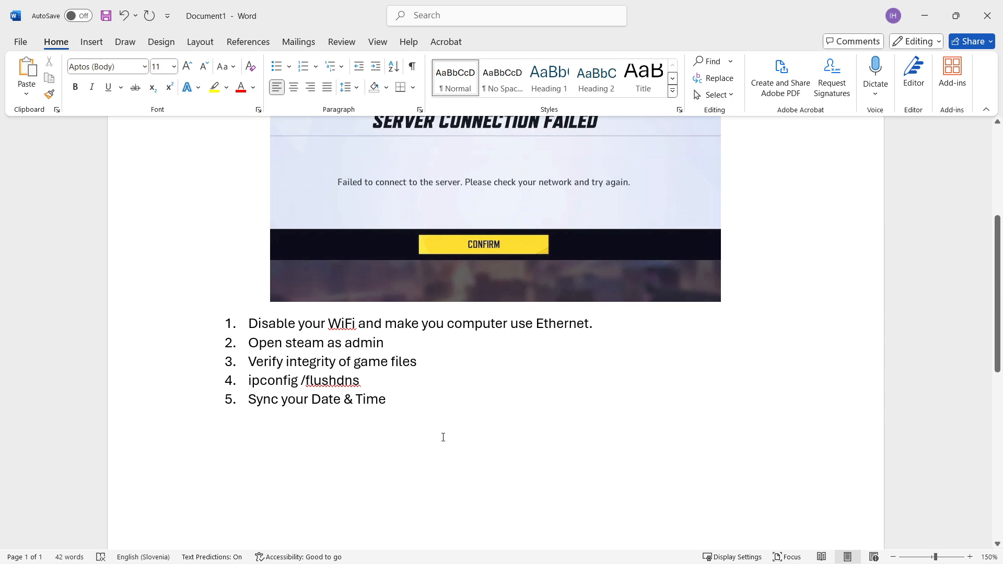
pyautogui.moveTo(411, 401)
pyautogui.write('date & time settings')
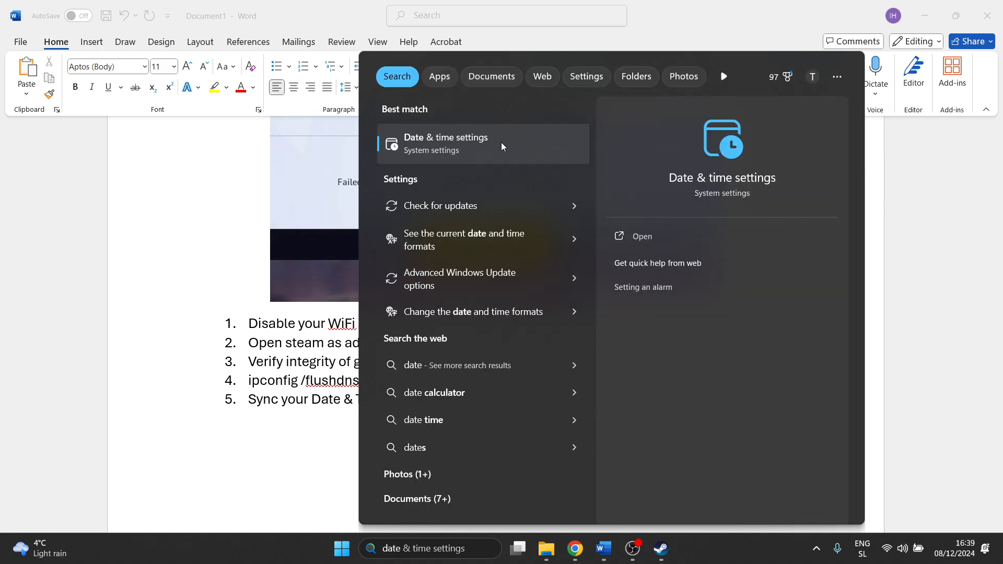
# Step: Show the Date & time settings page with time zone and synchronization details
pyautogui.click(446, 143)
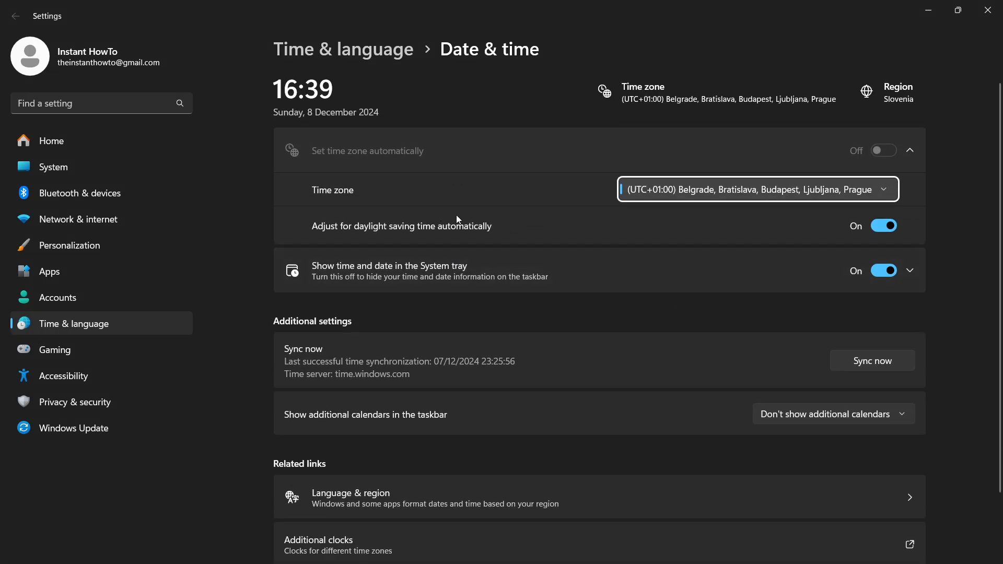
pyautogui.scroll(-3)
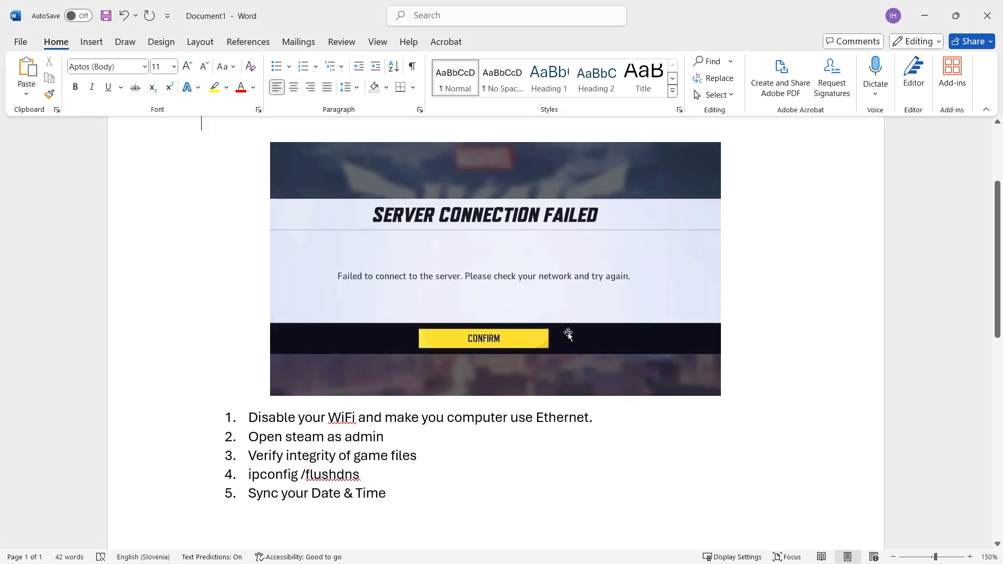
pyautogui.moveTo(552, 357)
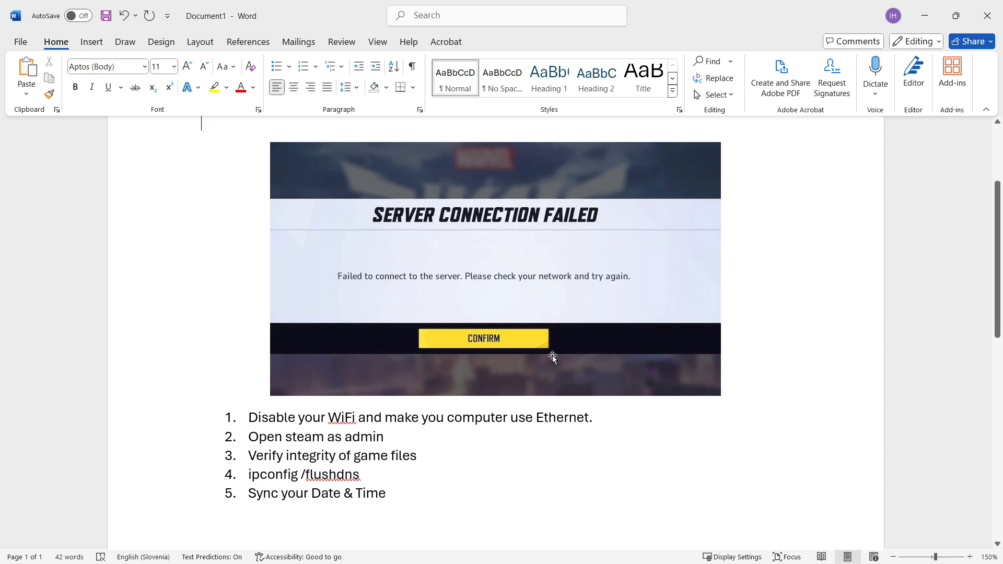